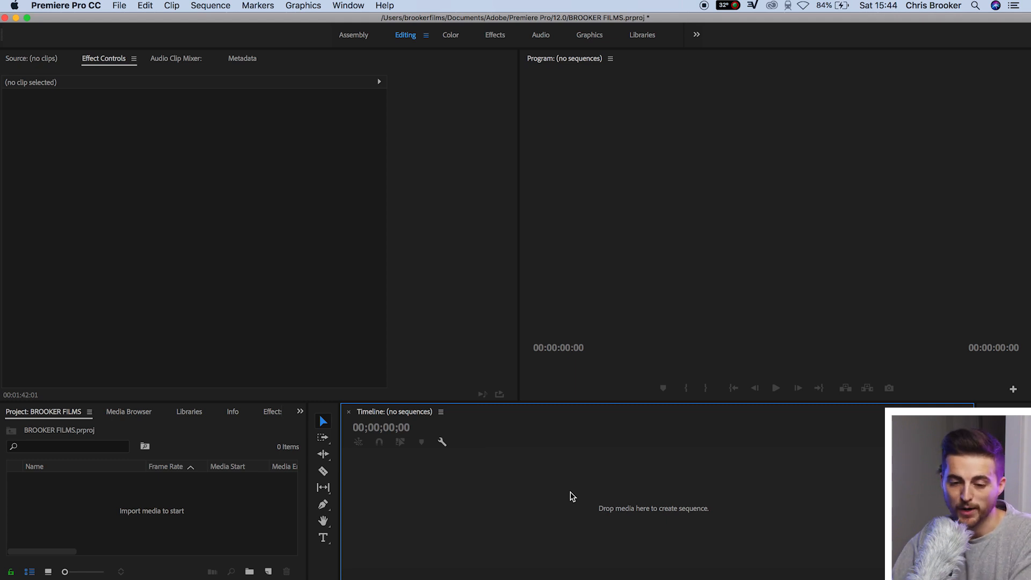
Start a new sequence from the File menu in the empty BROOKER FILMS project
{"action": "left_click", "coordinate": [119, 6]}
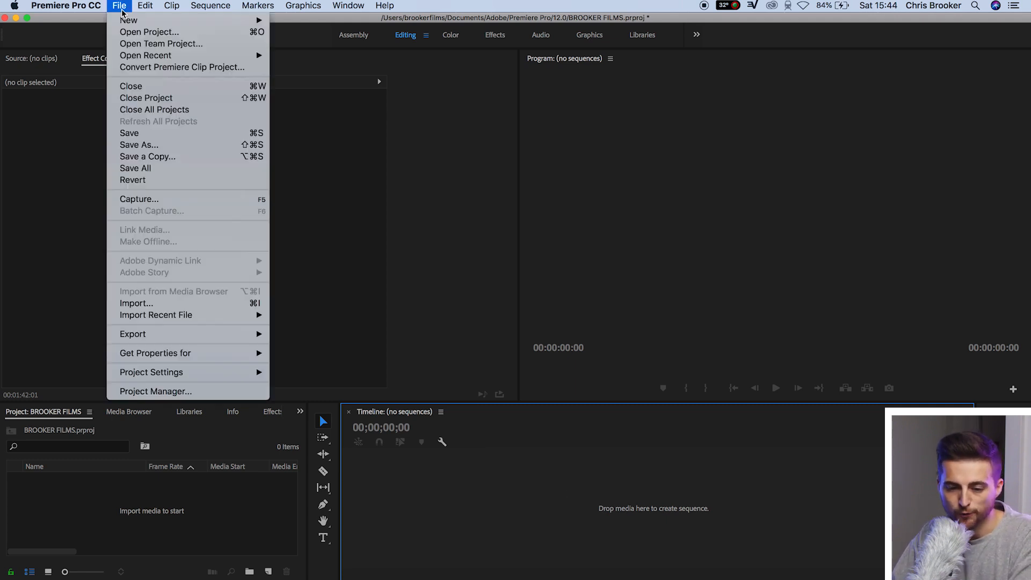
{"action": "mouse_move", "coordinate": [129, 19]}
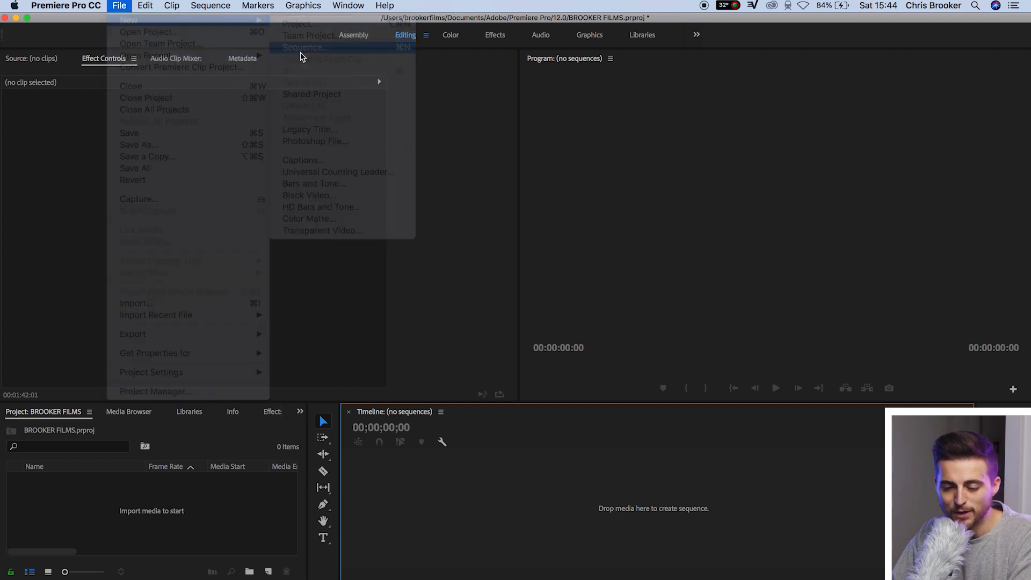
{"action": "left_click", "coordinate": [303, 47]}
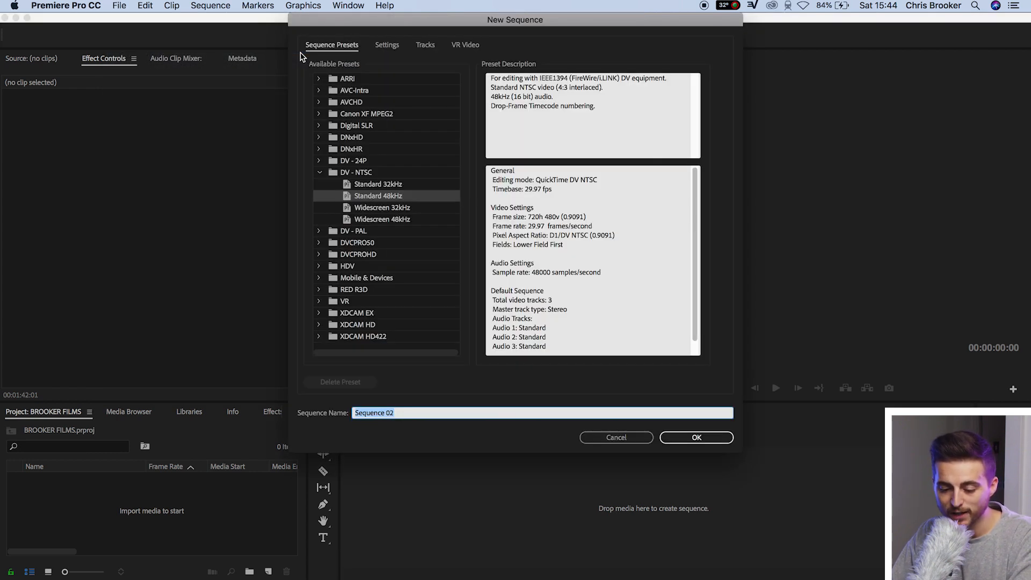
Set Custom editing mode at 23.976 fps with a 1920x1080 frame size
{"action": "left_click", "coordinate": [387, 45]}
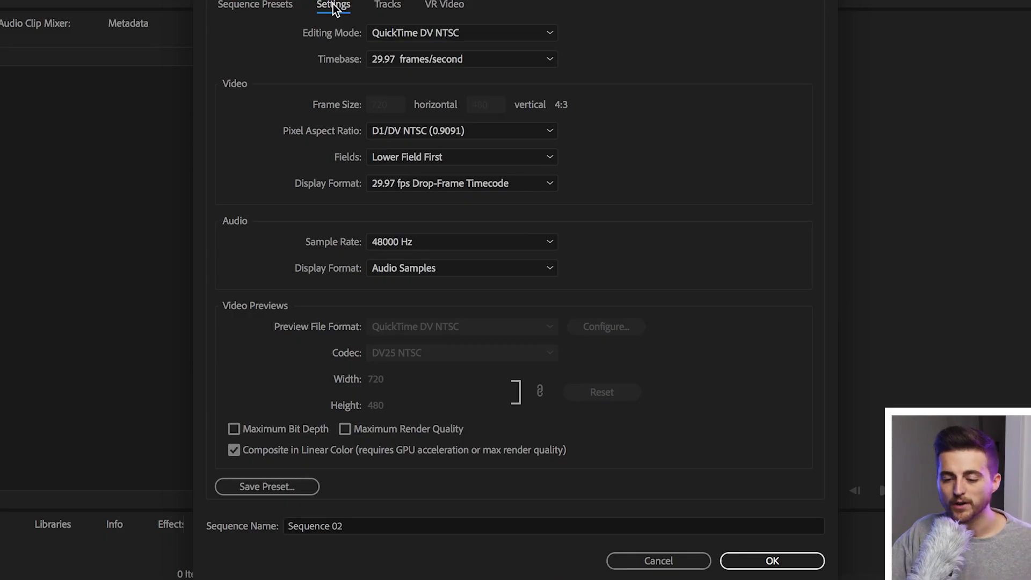
{"action": "left_click", "coordinate": [461, 33]}
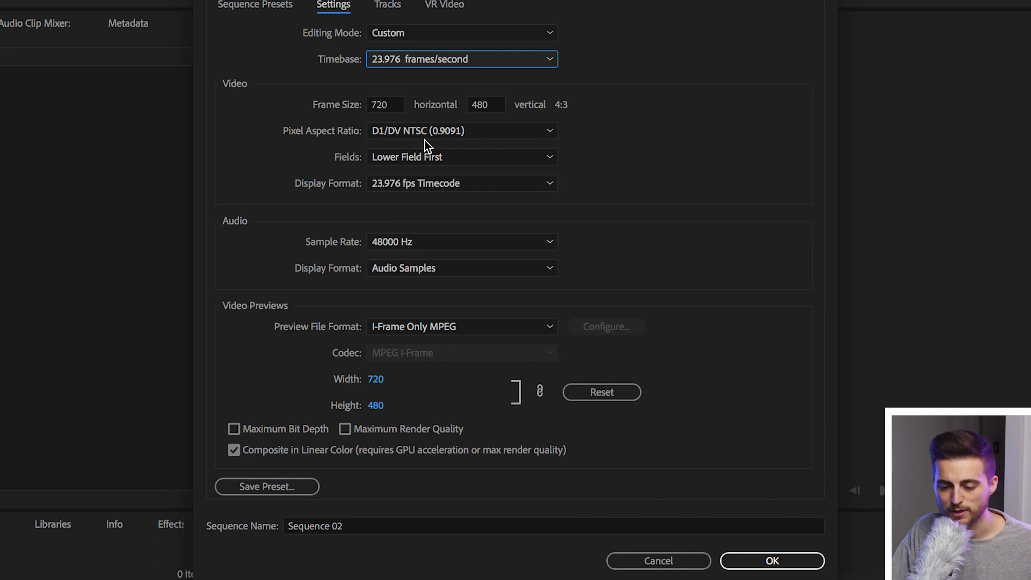
{"action": "left_click", "coordinate": [385, 104]}
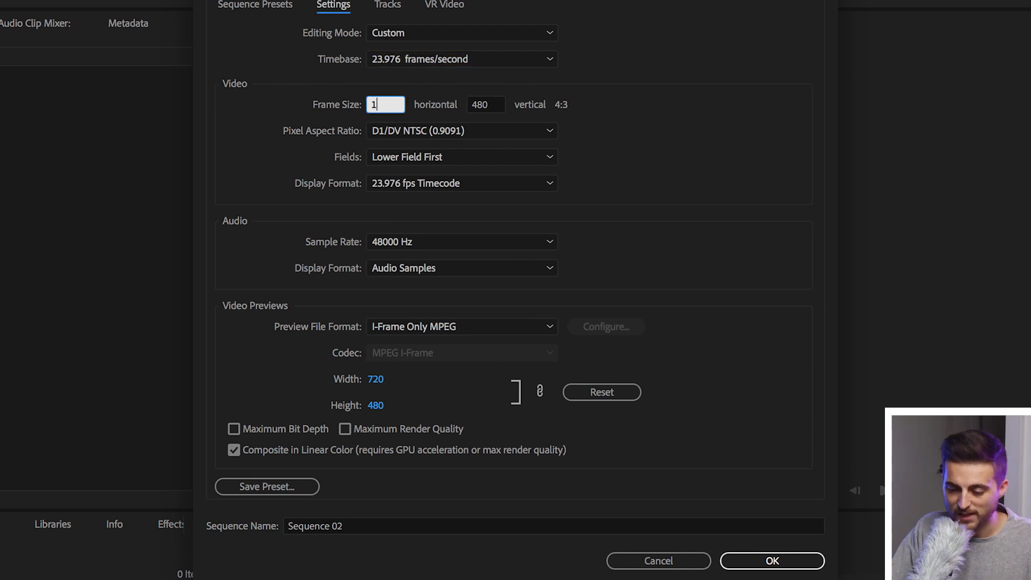
{"action": "type", "text": "1080"}
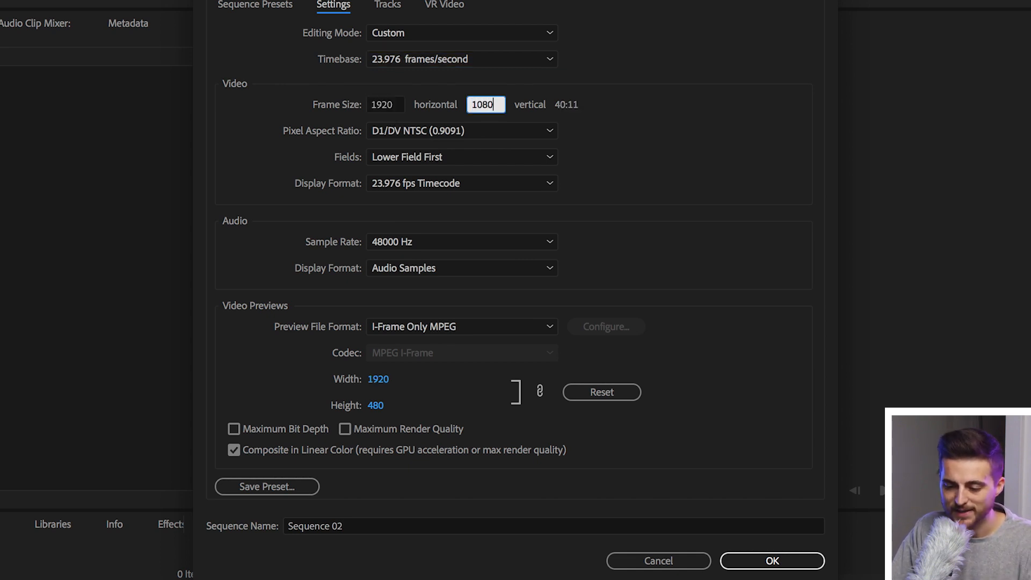
Choose square pixels and progressive (no fields), then begin saving the settings as a preset
{"action": "left_click", "coordinate": [460, 130]}
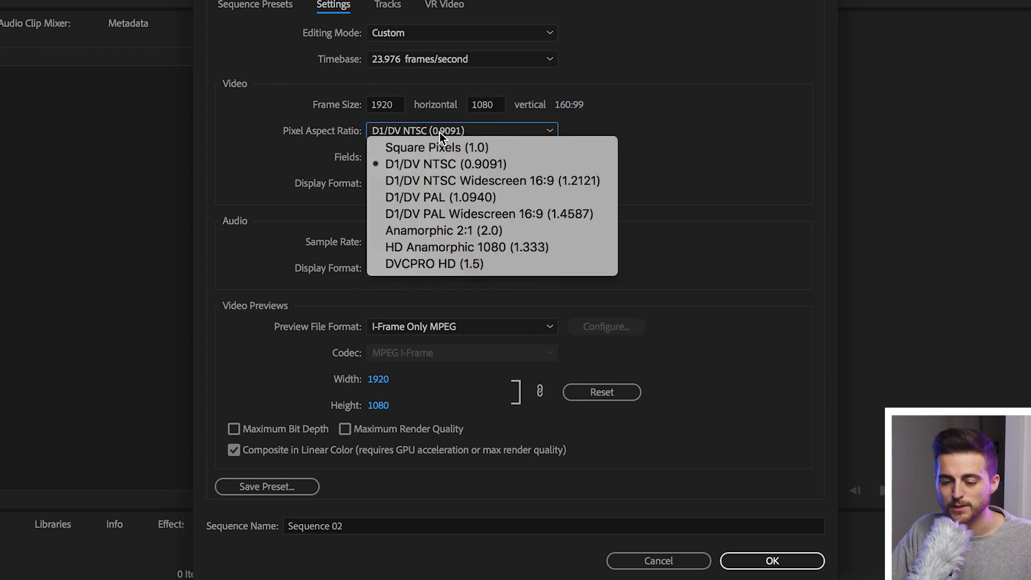
{"action": "left_click", "coordinate": [438, 147]}
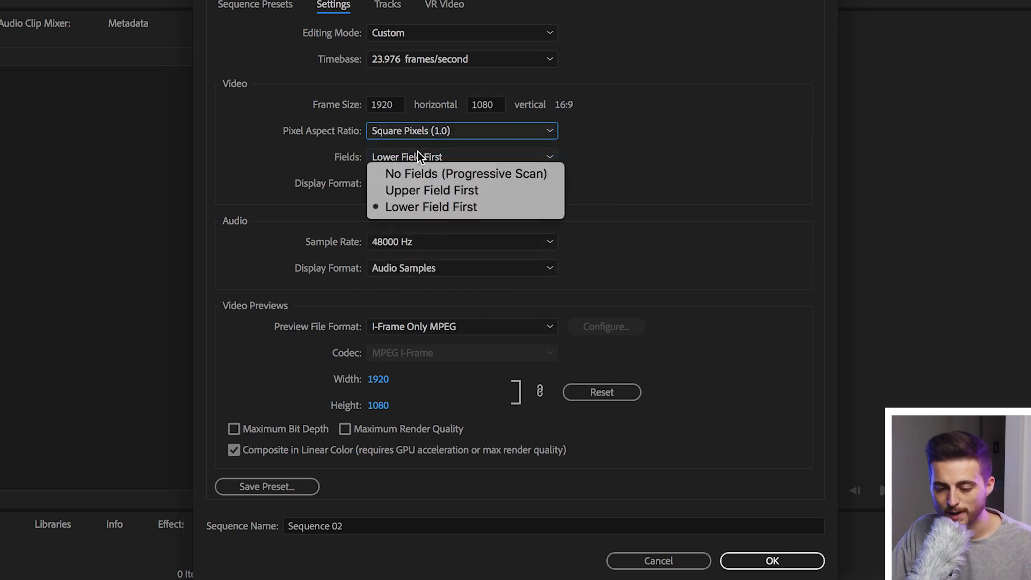
{"action": "left_click", "coordinate": [467, 174]}
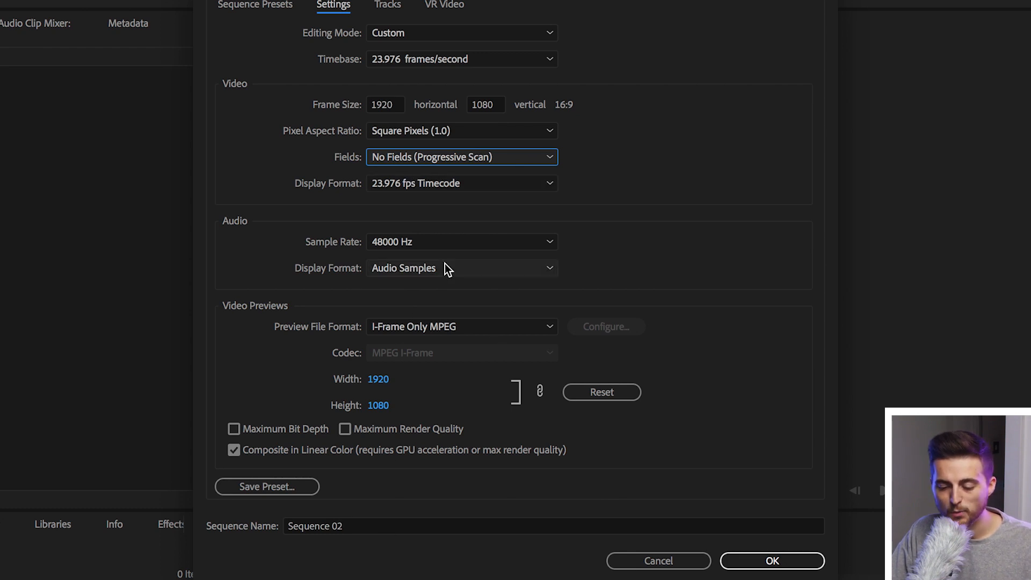
{"action": "left_click", "coordinate": [266, 486]}
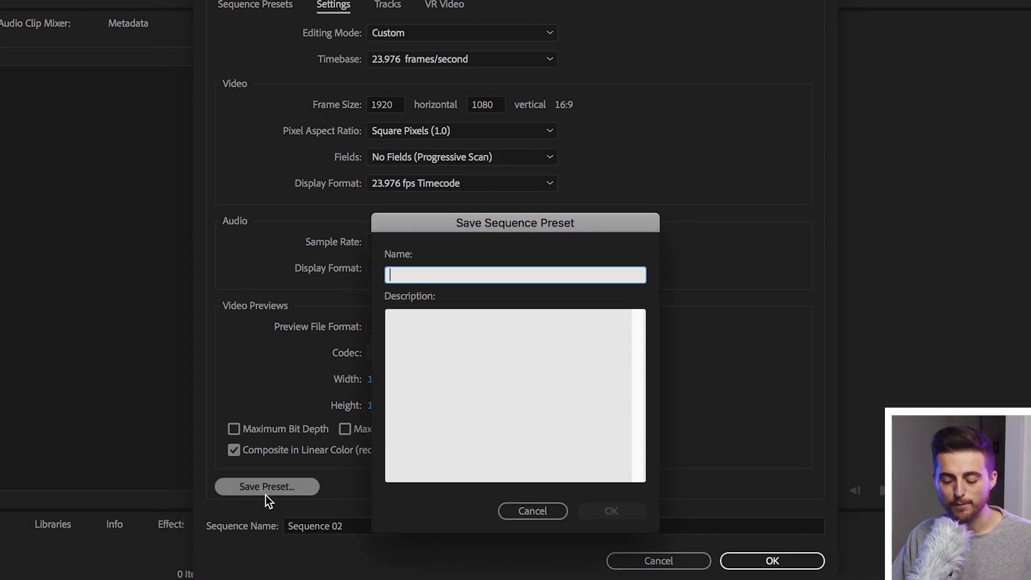
Save the preset as 'YouTube' described '1920x1080 23fps' and dismiss the New Sequence window
{"action": "type", "text": "YouTu"}
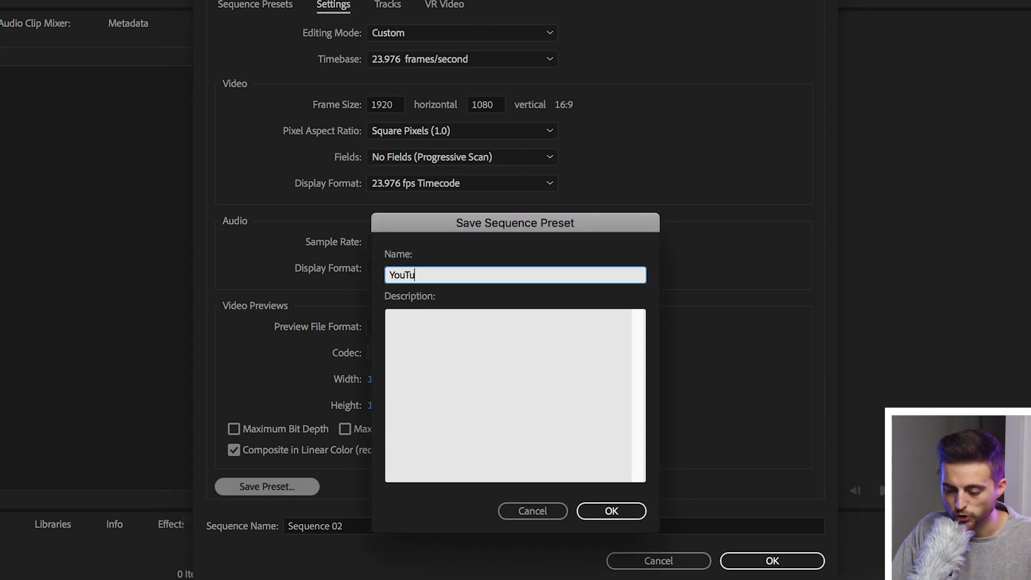
{"action": "type", "text": "be"}
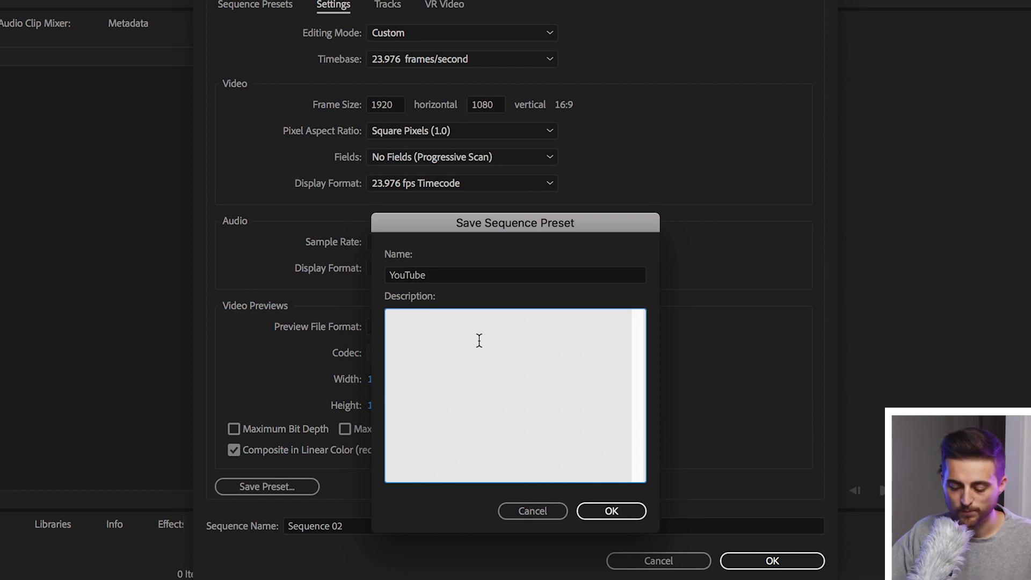
{"action": "type", "text": "1920x"}
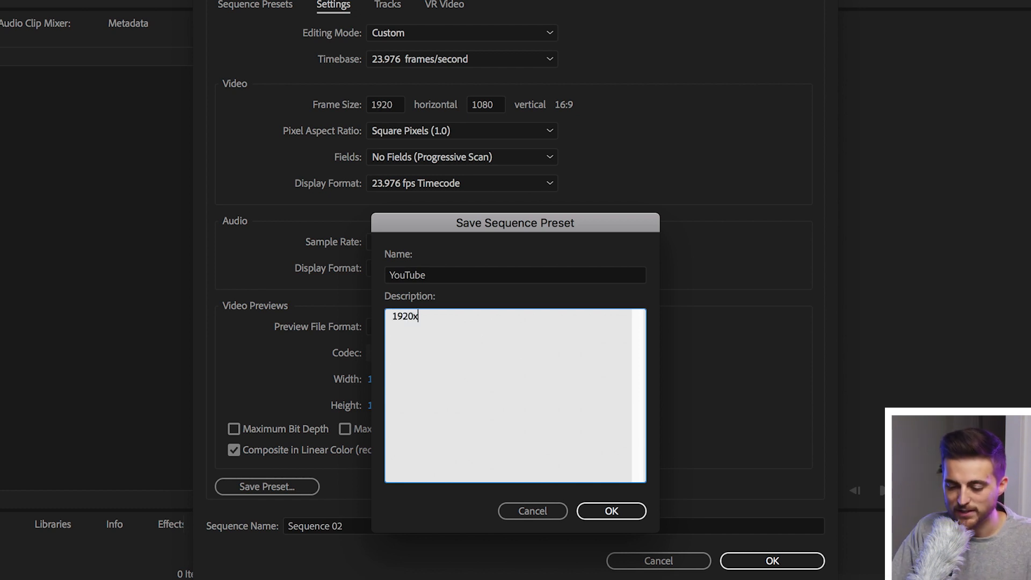
{"action": "type", "text": "1080"}
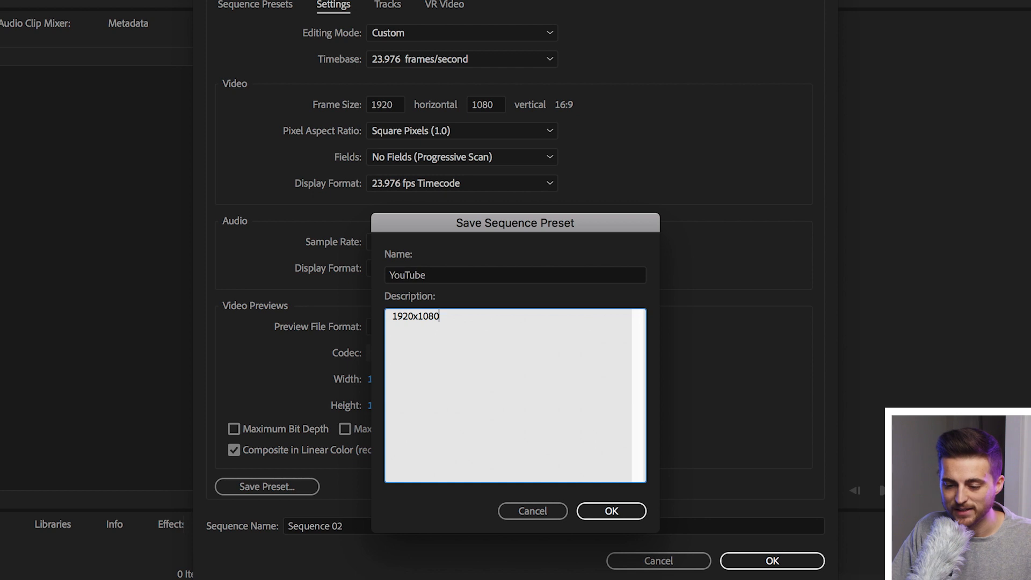
{"action": "type", "text": "23f"}
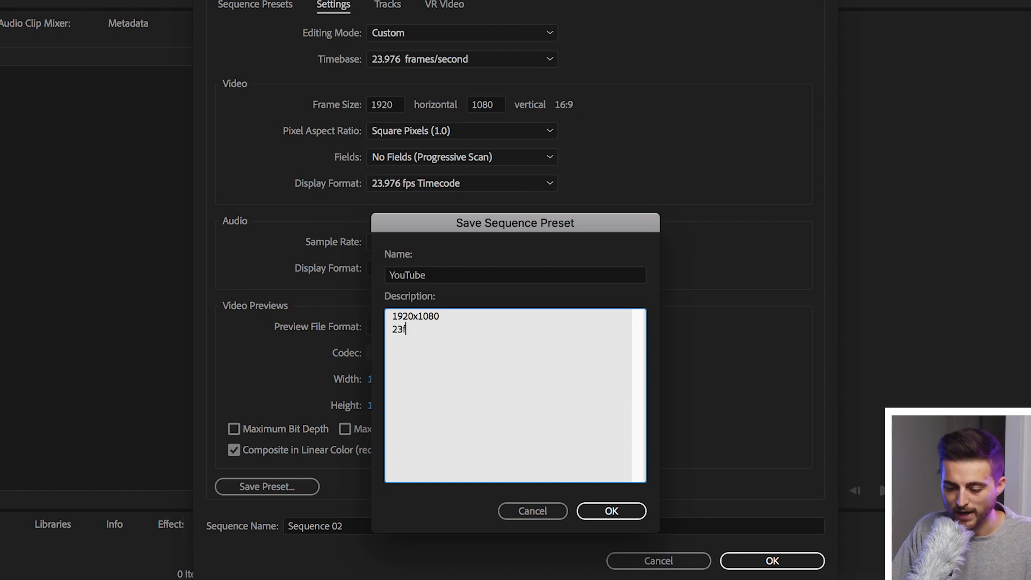
{"action": "left_click", "coordinate": [610, 511]}
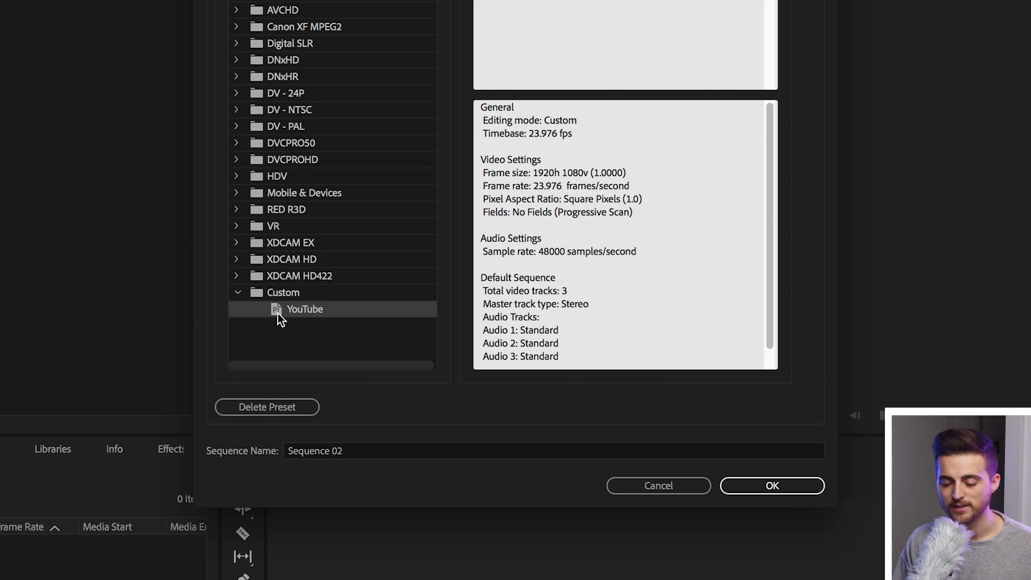
{"action": "left_click", "coordinate": [771, 485]}
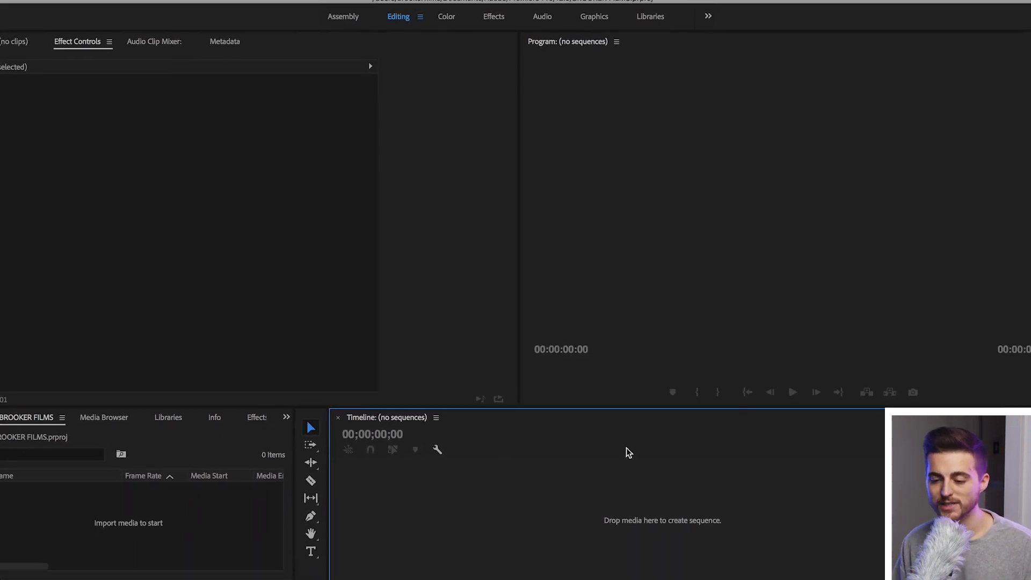
Create a new sequence from the custom YouTube preset and name it 'Video1'
{"action": "left_click", "coordinate": [120, 6]}
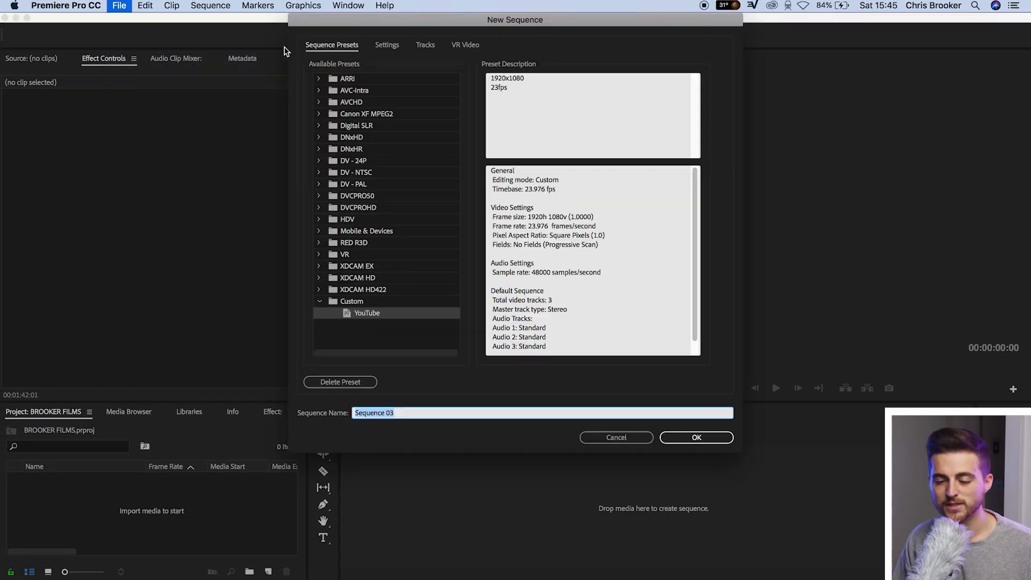
{"action": "mouse_move", "coordinate": [301, 541]}
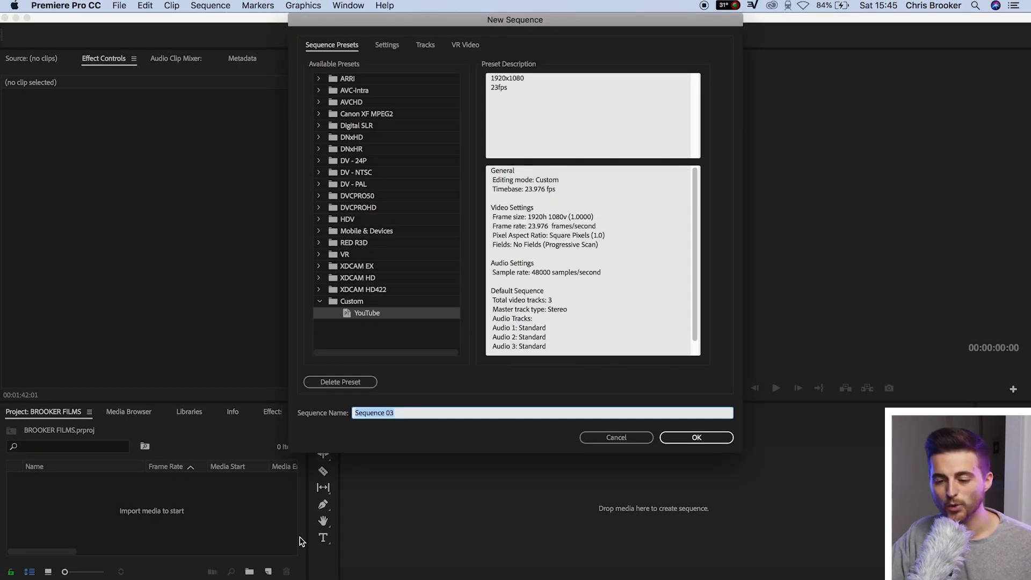
{"action": "left_click", "coordinate": [366, 312]}
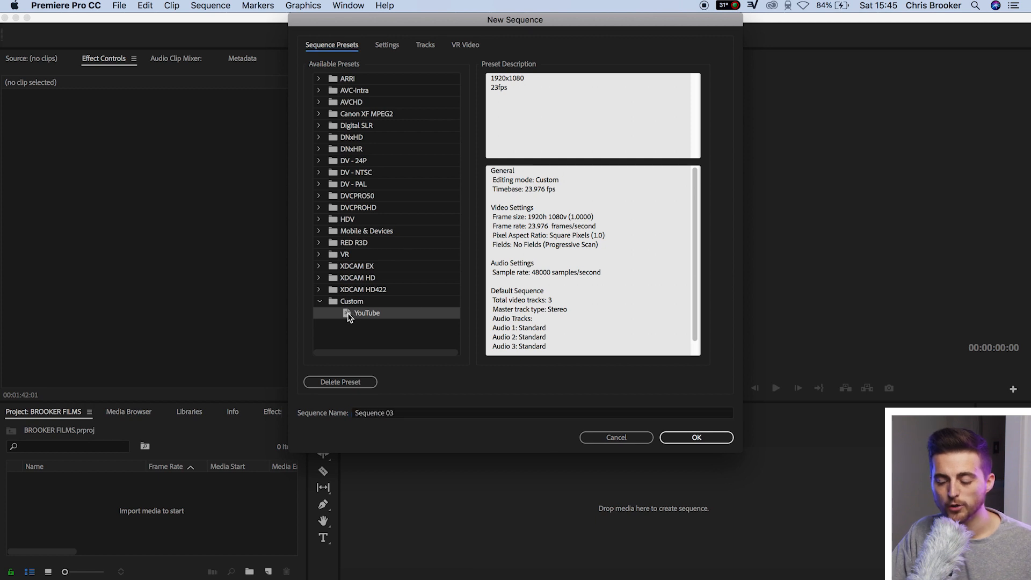
{"action": "mouse_move", "coordinate": [654, 435]}
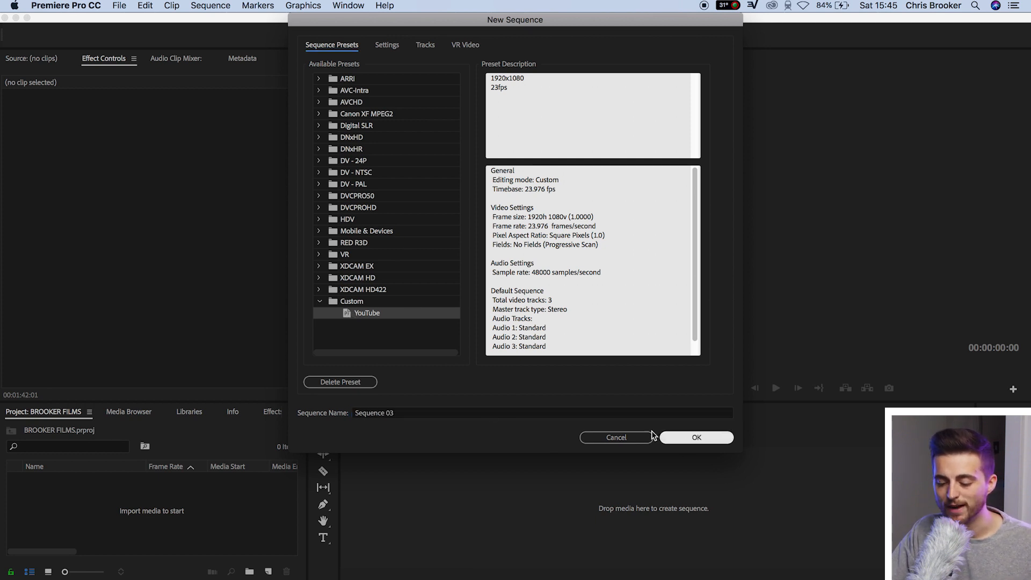
{"action": "left_click", "coordinate": [461, 413]}
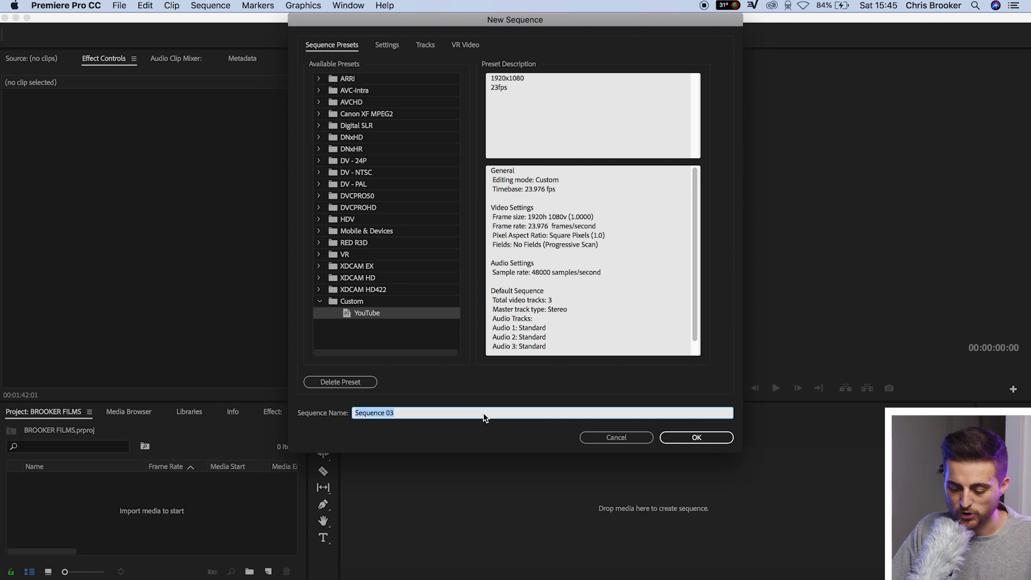
{"action": "type", "text": "Video1"}
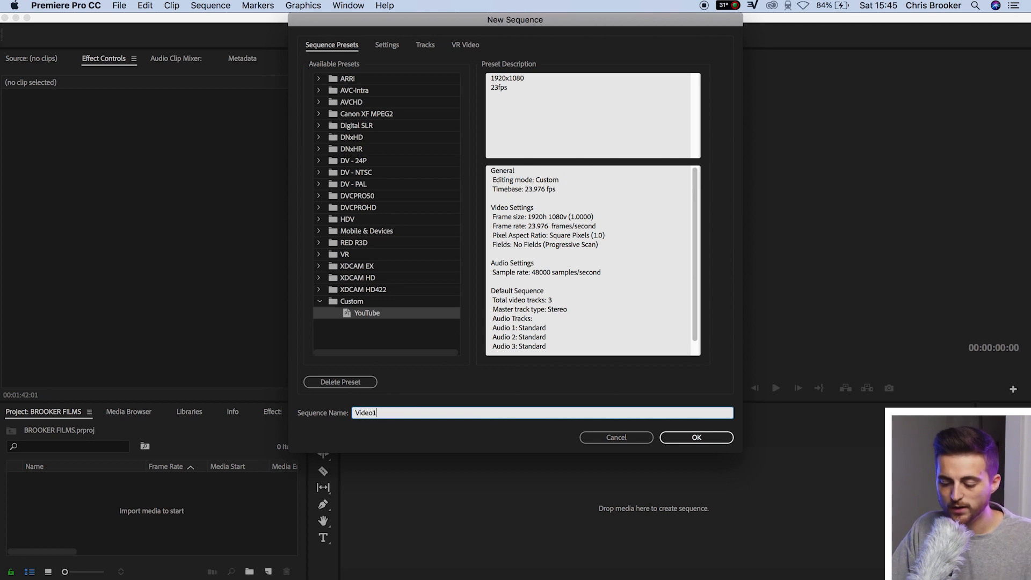